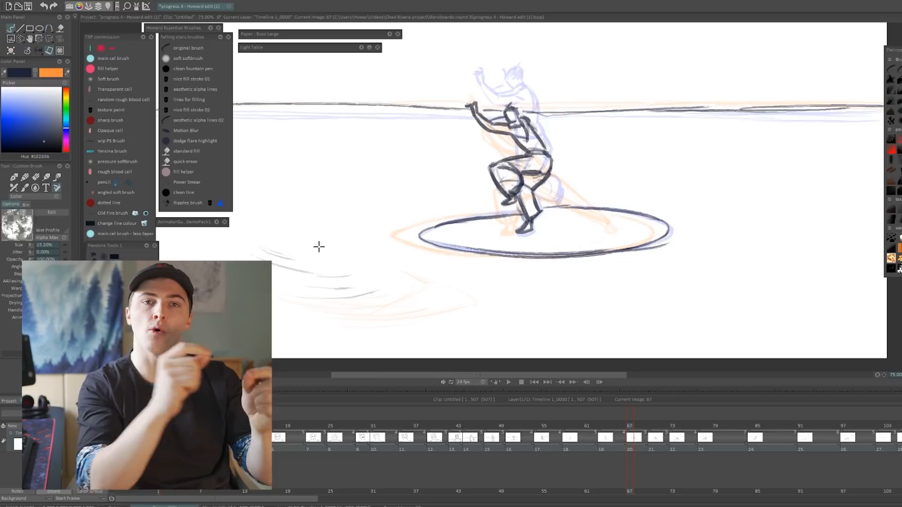
Step: Move the timeline marker back to image 68, where the character lands in the ripple ring
left_click(752, 435)
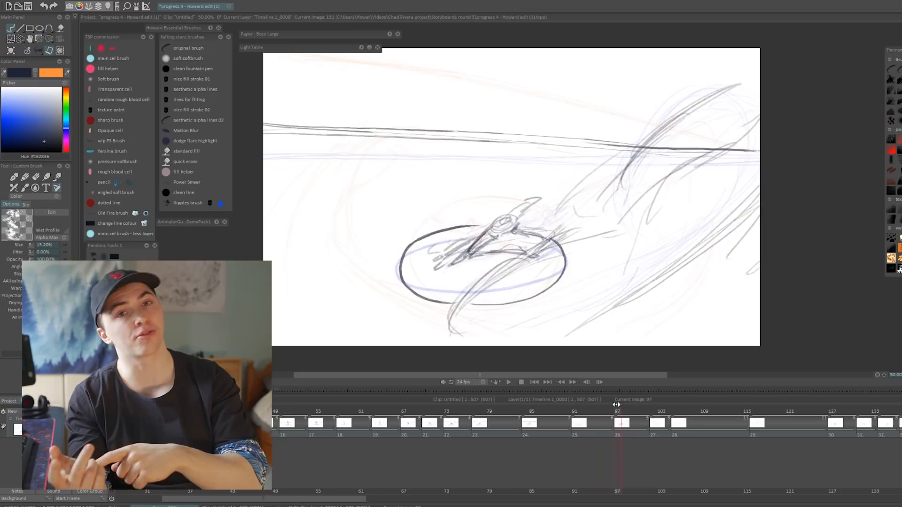
left_click(410, 422)
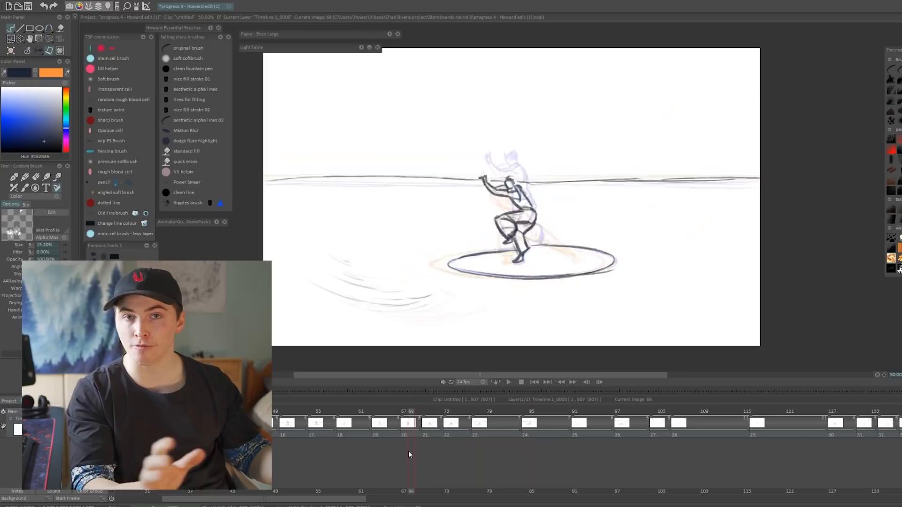